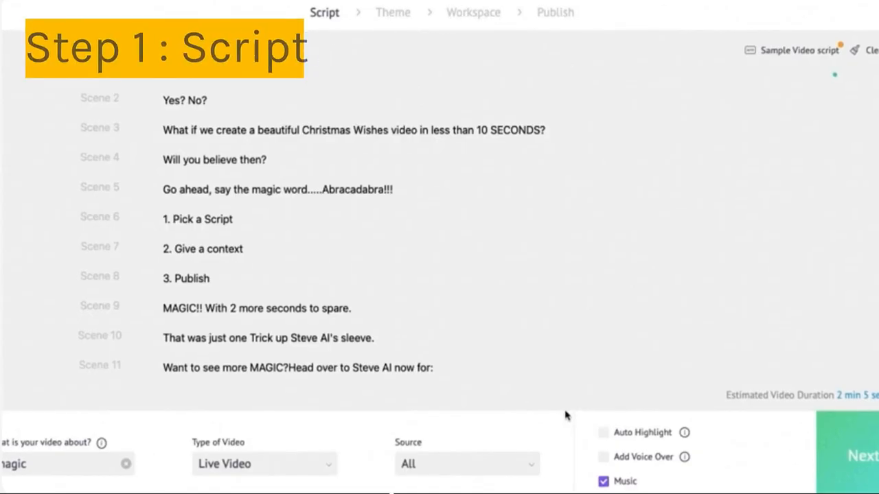
# Generate a sample Advertisement script for the Auto Insurance Promo category as a horizontal 16:9 live video.
pyautogui.click(858, 456)
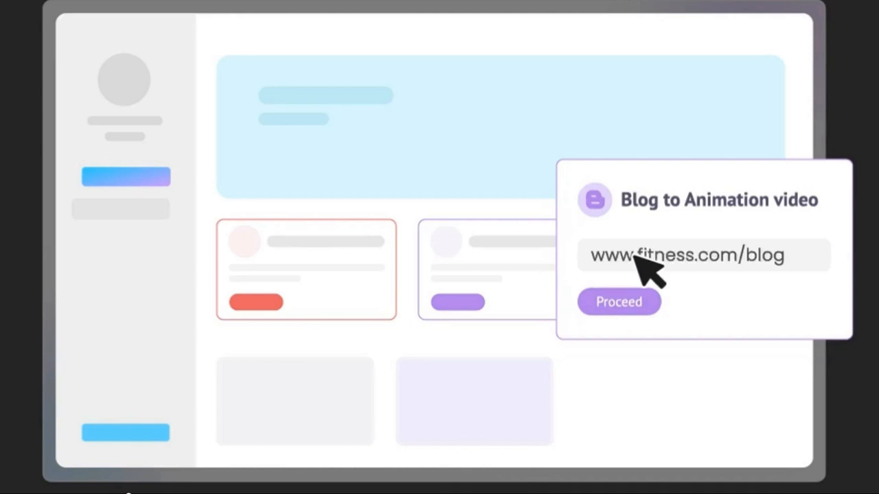
pyautogui.click(618, 302)
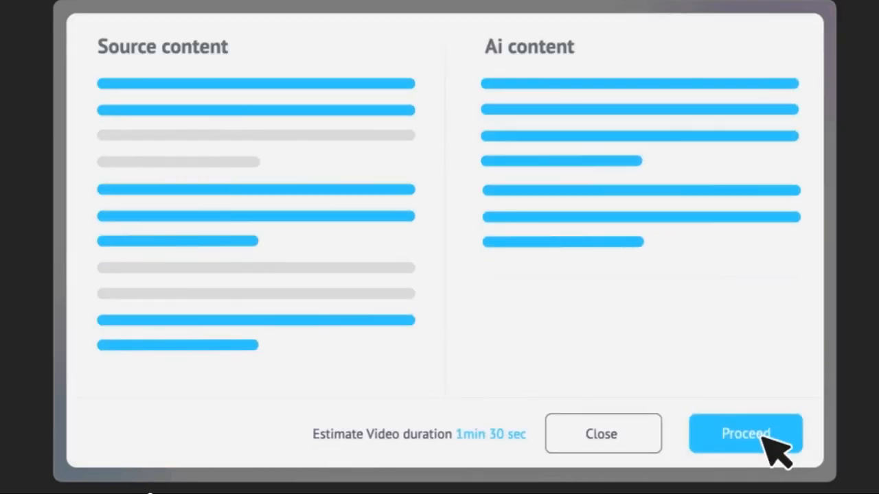
pyautogui.click(745, 434)
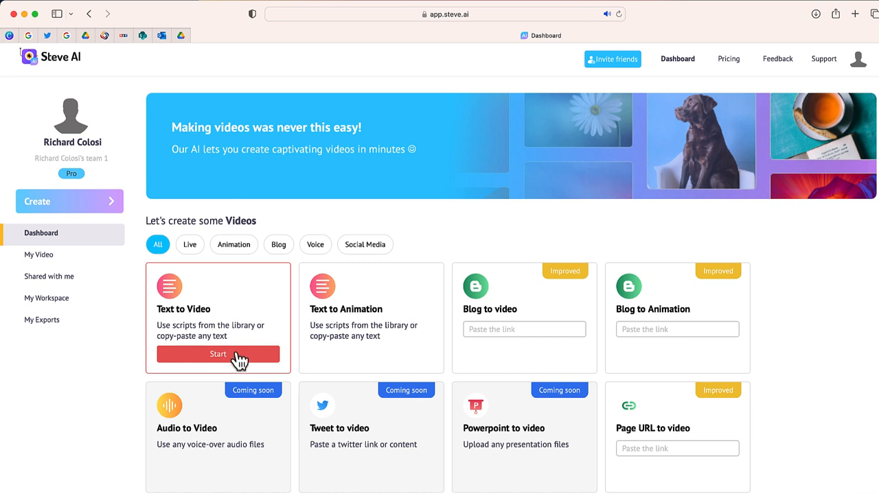
pyautogui.click(217, 354)
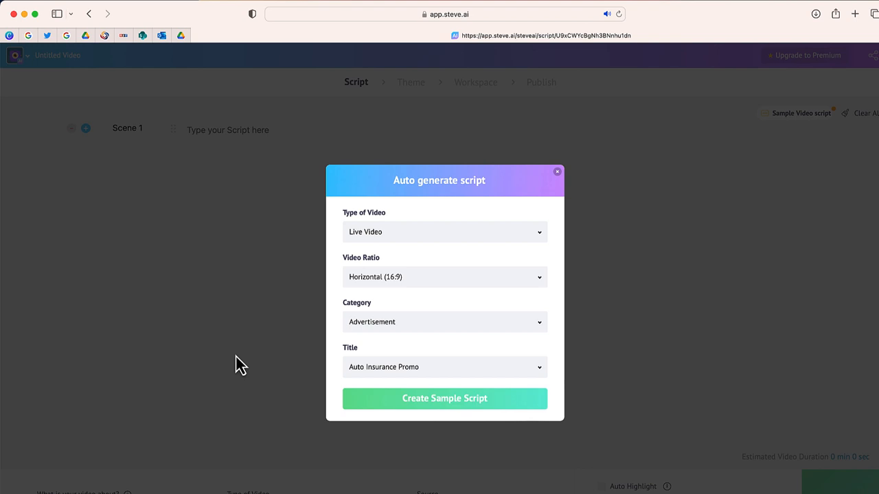
pyautogui.moveTo(448, 323)
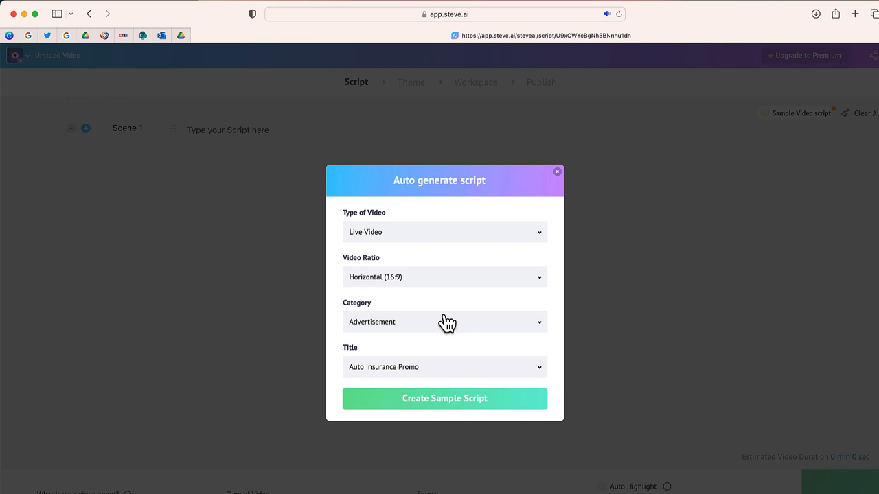
pyautogui.click(445, 398)
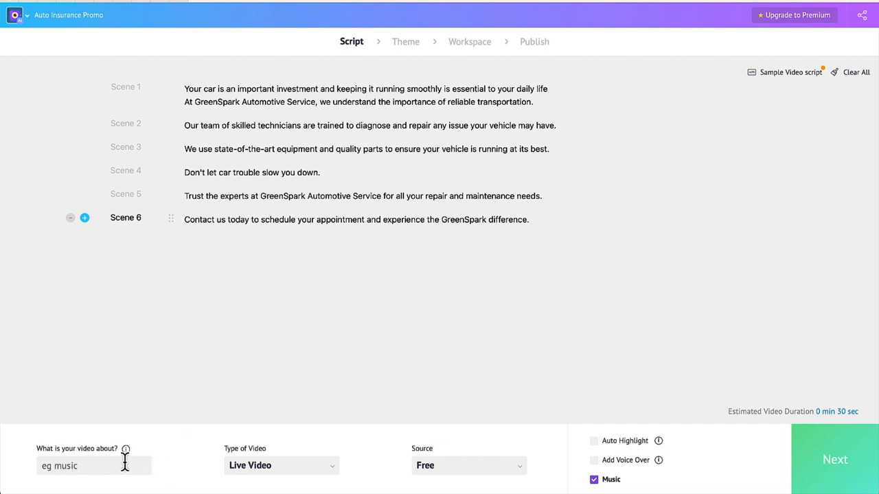
# Describe the video as 'automotive' and restrict media sources to Free.
pyautogui.click(124, 447)
pyautogui.write('automotive')
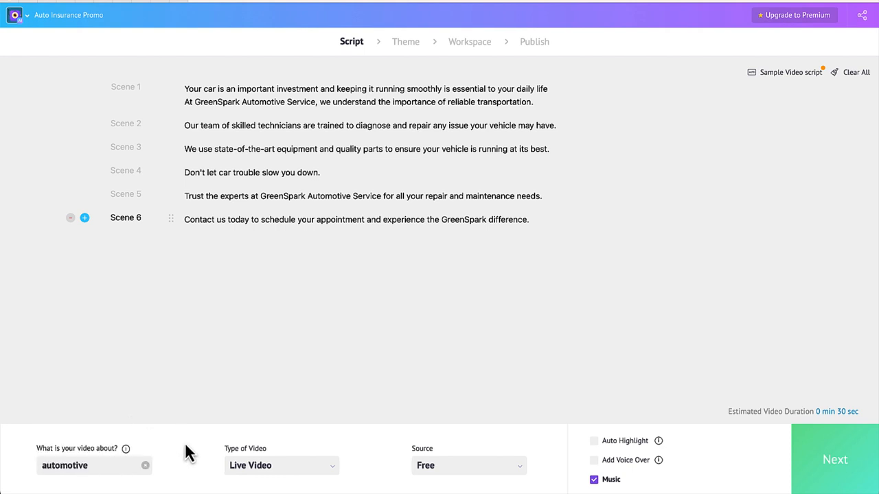
pyautogui.click(282, 466)
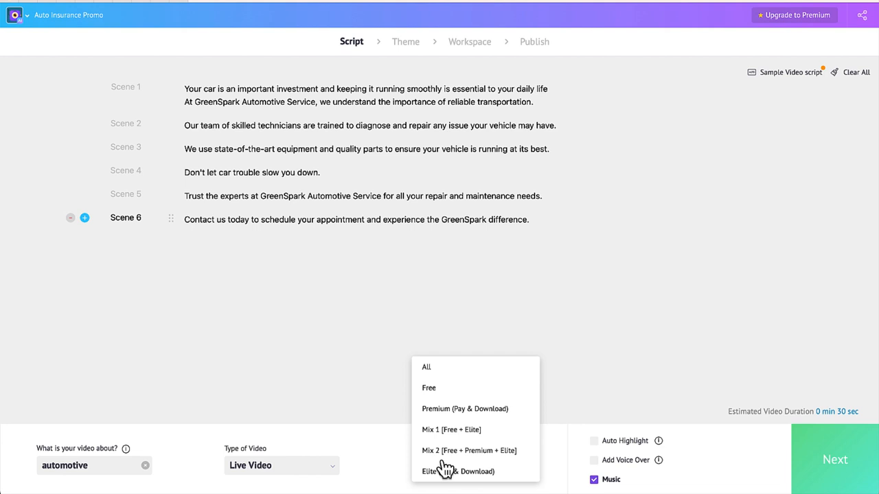
pyautogui.moveTo(443, 398)
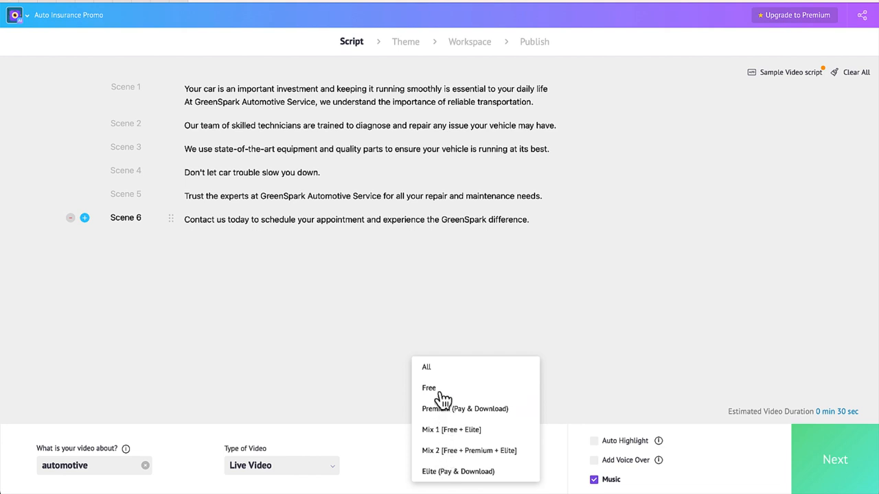
pyautogui.click(428, 387)
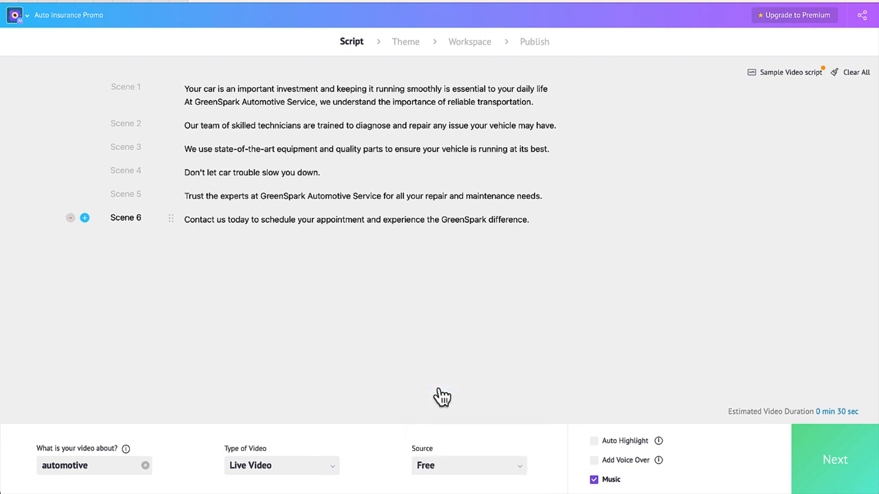
pyautogui.moveTo(637, 451)
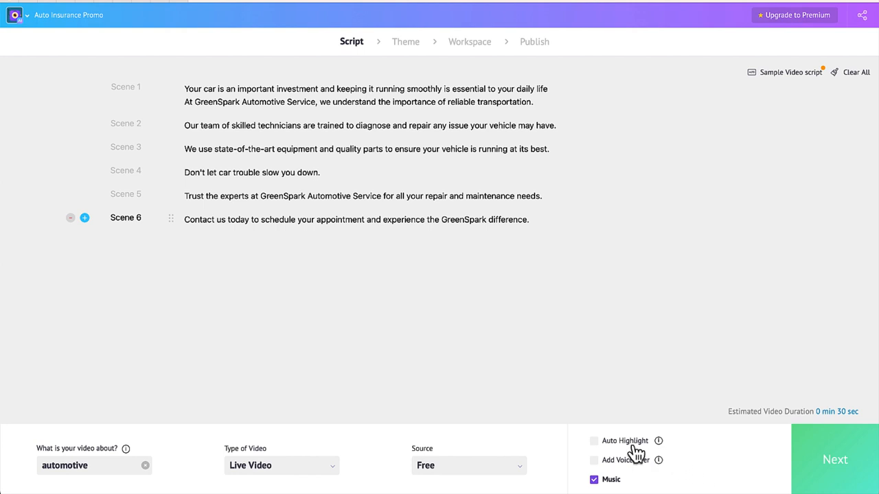
pyautogui.moveTo(659, 441)
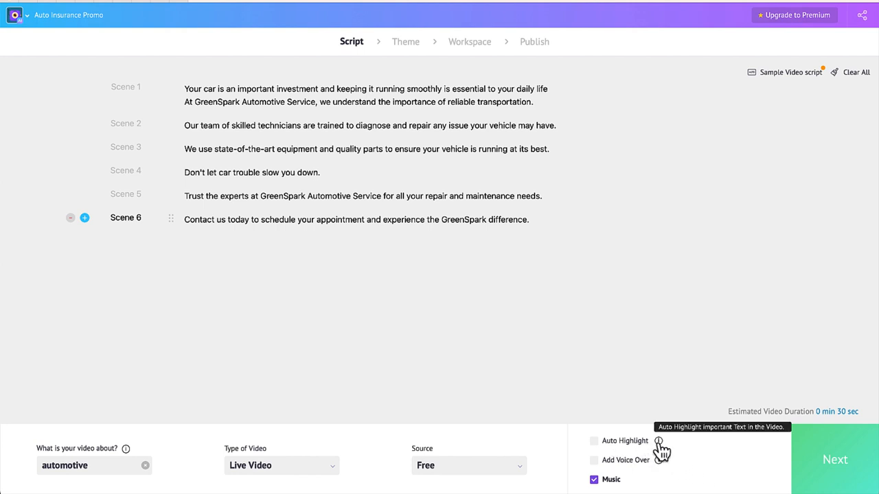
pyautogui.moveTo(602, 468)
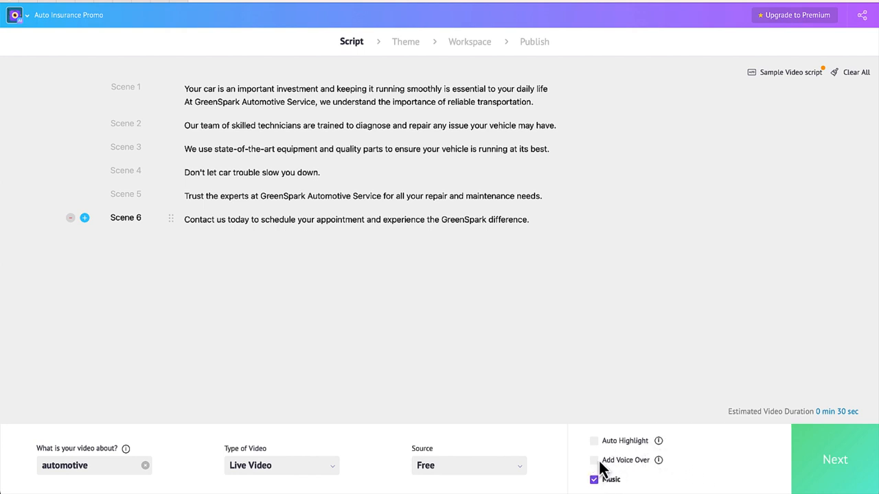
# Enable a voice-over and choose the English US female narrator Joanna.
pyautogui.click(593, 460)
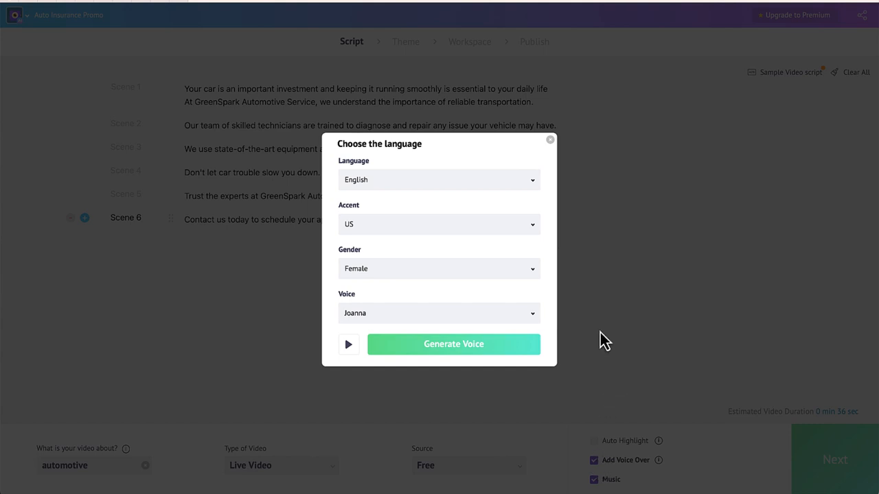
pyautogui.click(438, 313)
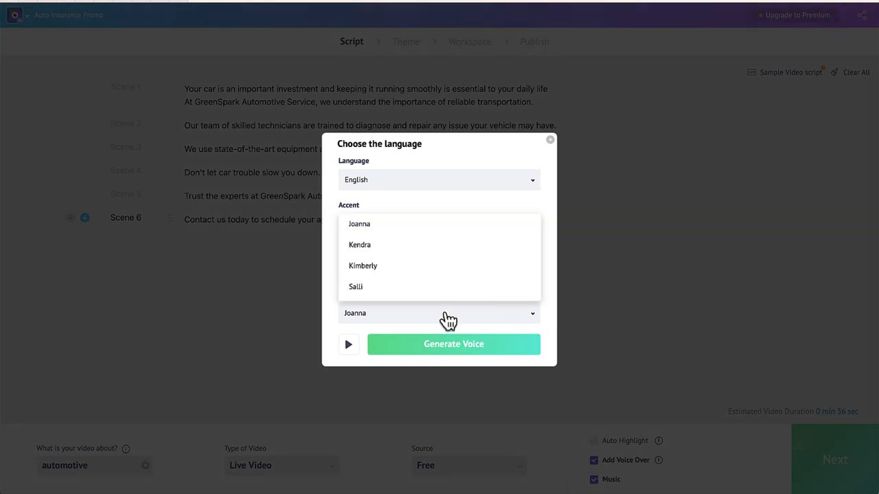
pyautogui.click(549, 140)
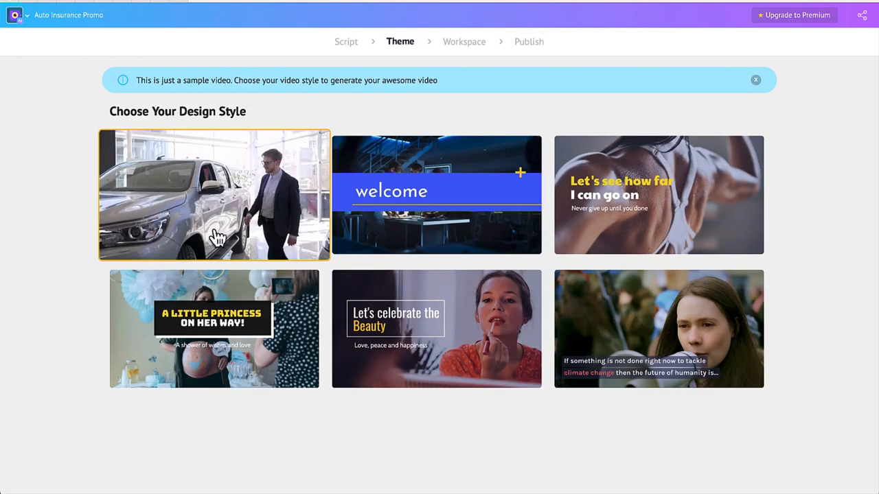
# Apply the car showroom design style to build the six-scene video in the workspace.
pyautogui.click(214, 328)
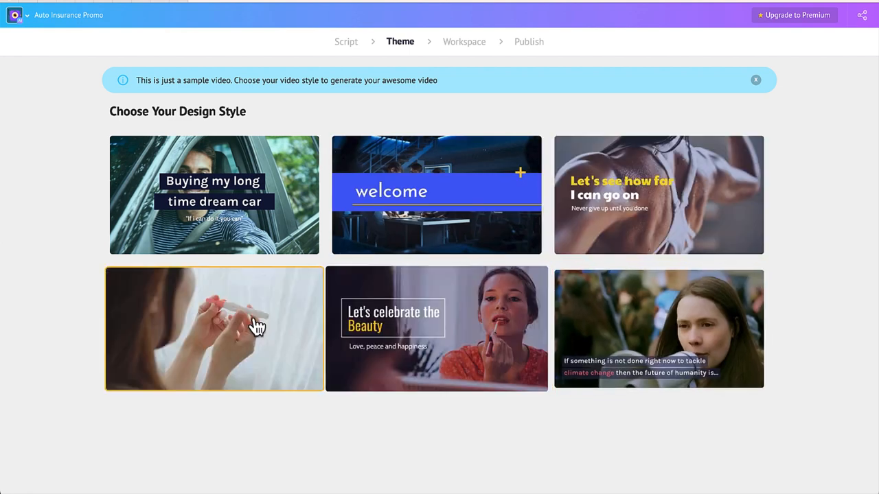
pyautogui.click(214, 328)
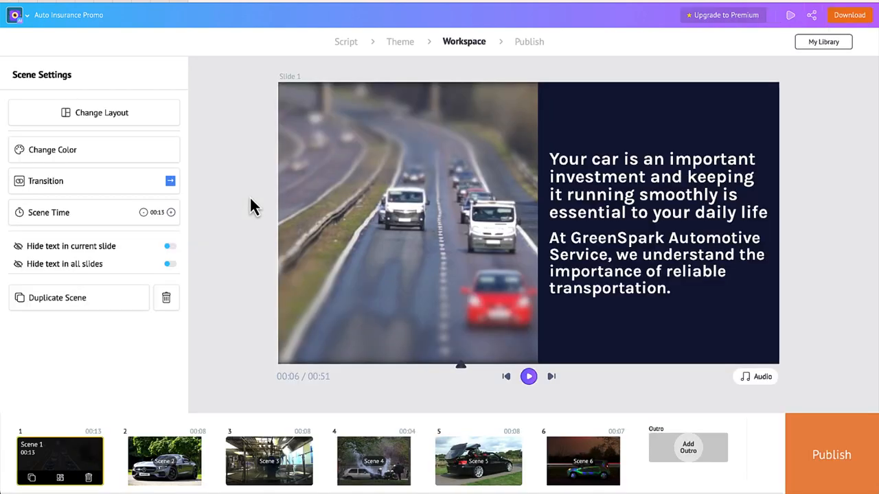
# Preview the generated video, stopping and replaying the first scene.
pyautogui.click(529, 376)
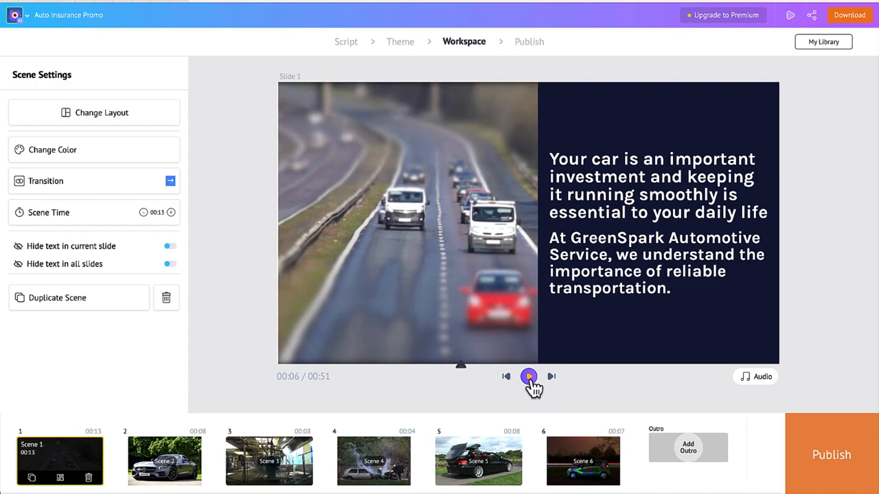
pyautogui.click(529, 376)
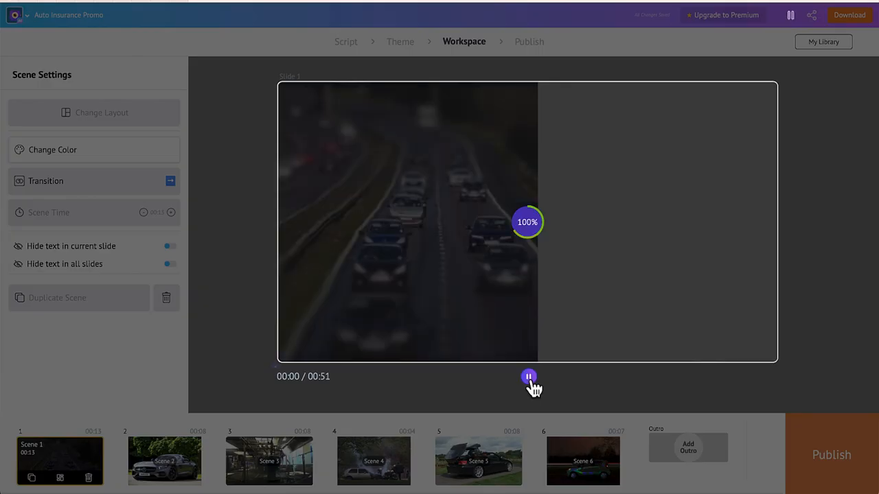
pyautogui.click(528, 376)
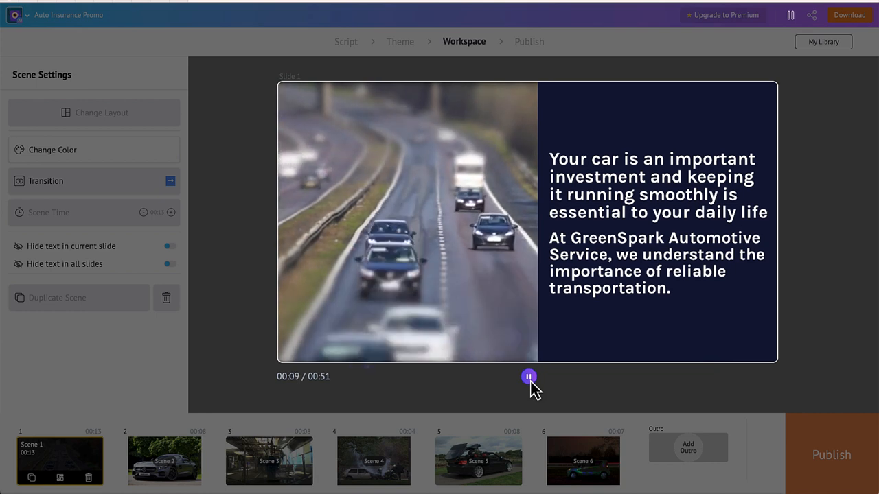
pyautogui.click(529, 376)
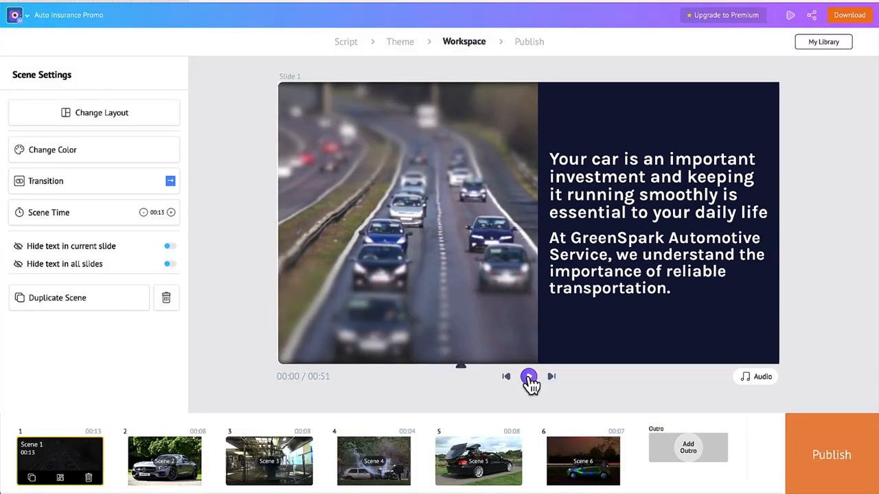
pyautogui.click(528, 376)
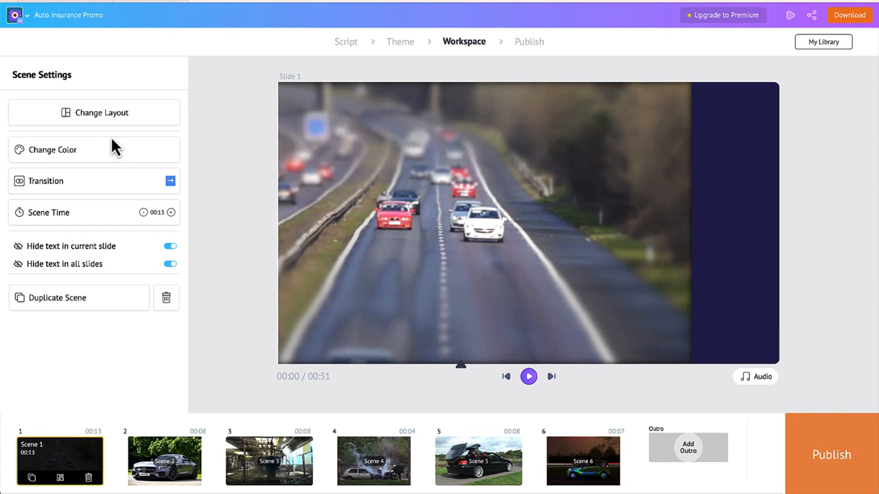
# Swap the background music for the Playful Enthusiasm track and preview the promo with it.
pyautogui.click(755, 376)
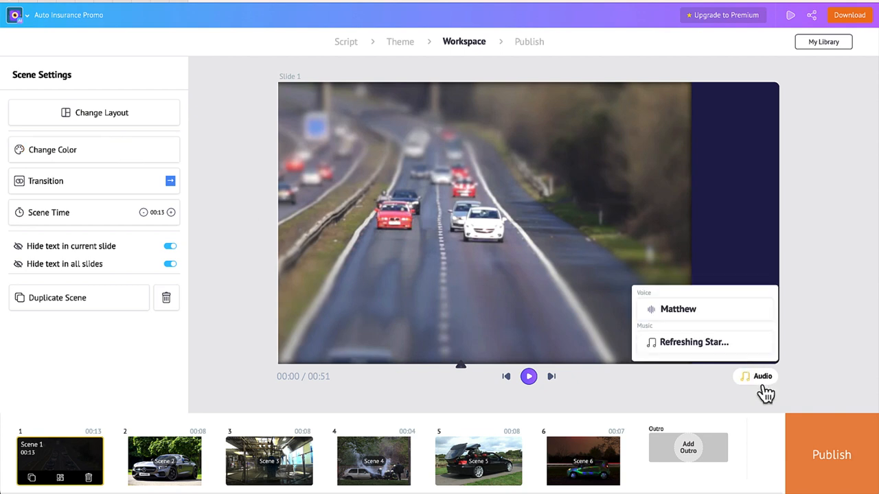
pyautogui.click(755, 376)
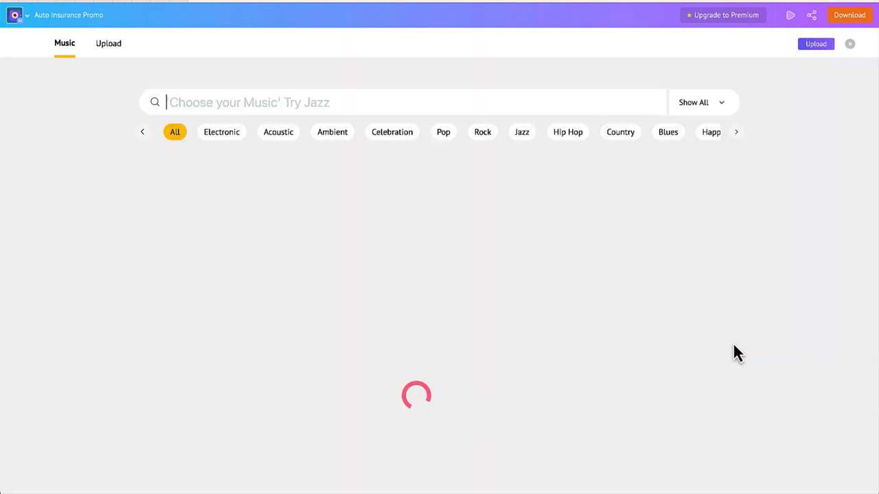
pyautogui.click(221, 132)
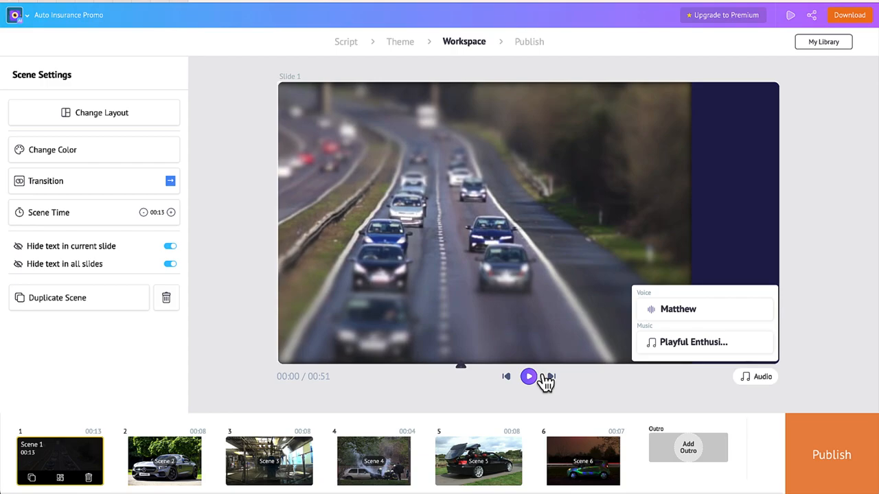
pyautogui.click(528, 376)
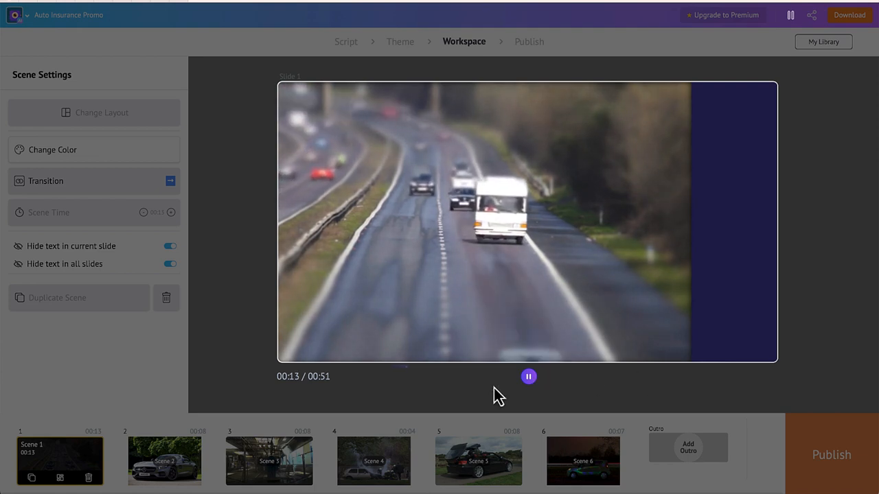
pyautogui.click(527, 376)
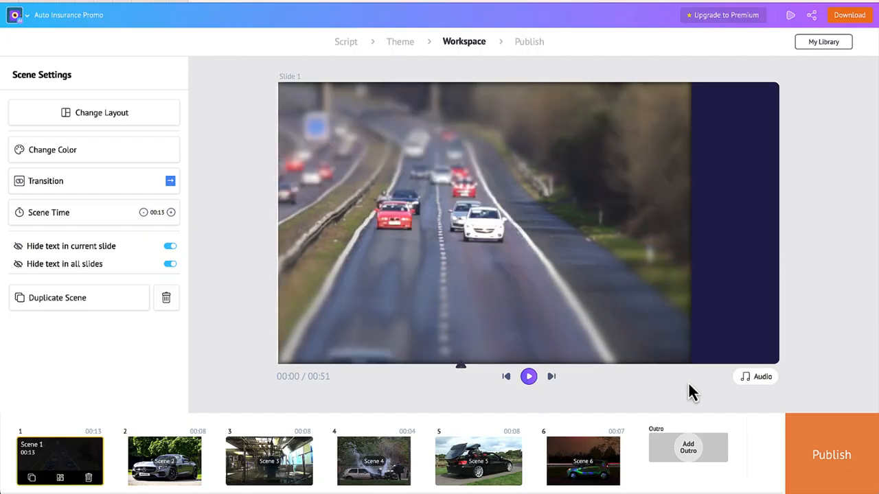
# Lower the voiceover volume slightly against the music in the audio settings.
pyautogui.click(755, 376)
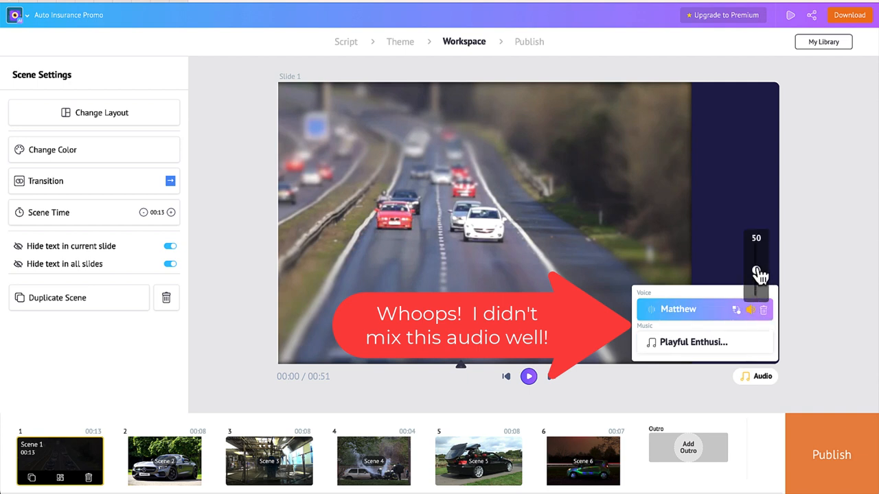
pyautogui.moveTo(755, 267); pyautogui.dragTo(755, 256)
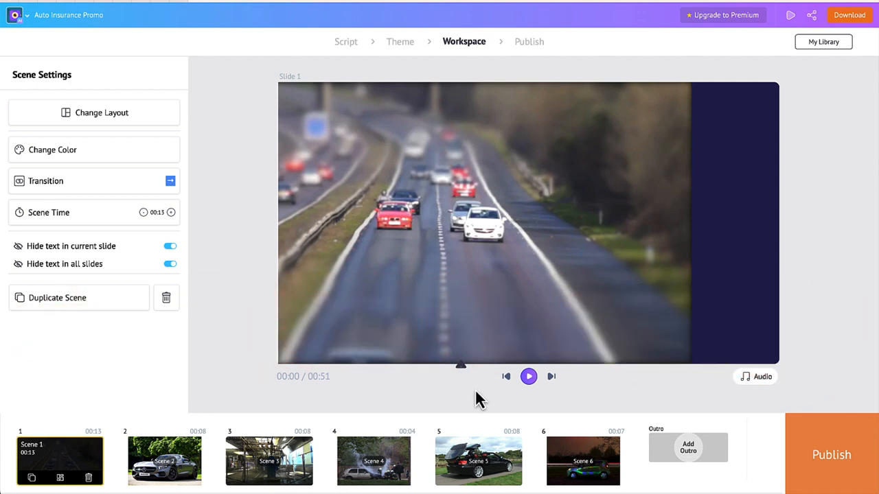
pyautogui.click(165, 460)
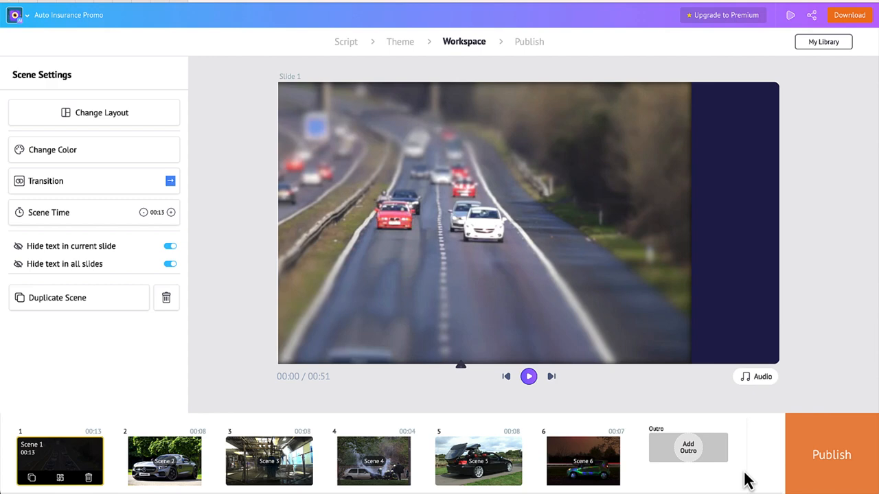
# Review scenes 5, 2 and 6, then send the finished video to Publish.
pyautogui.click(477, 462)
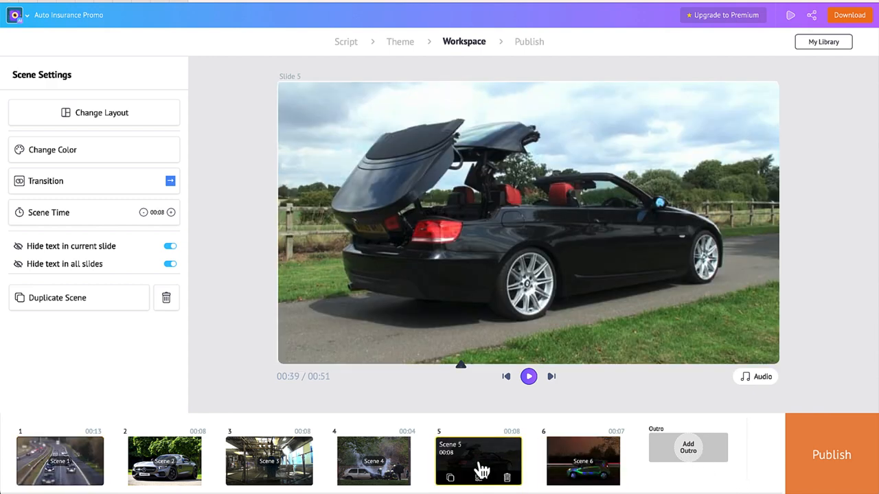
pyautogui.click(165, 461)
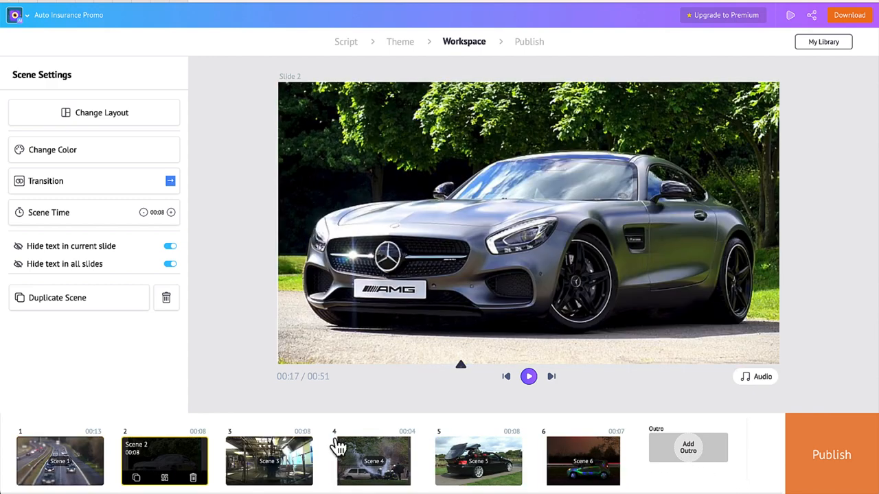
pyautogui.click(686, 447)
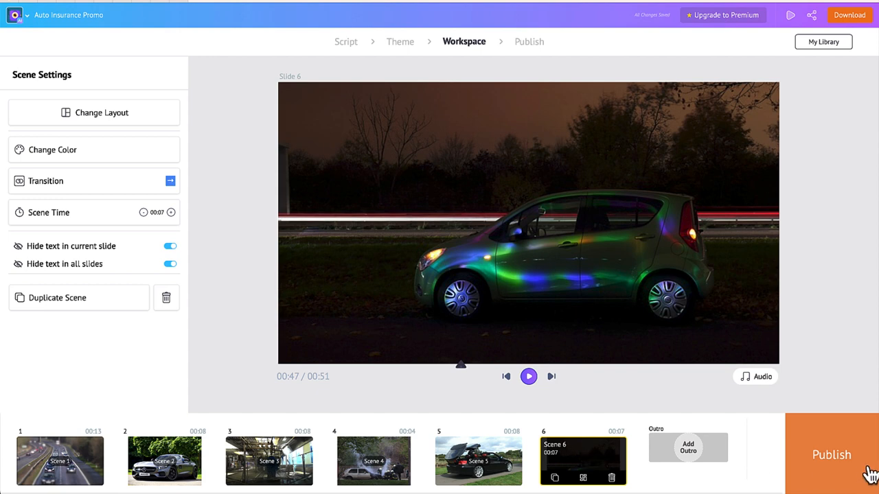
pyautogui.click(832, 455)
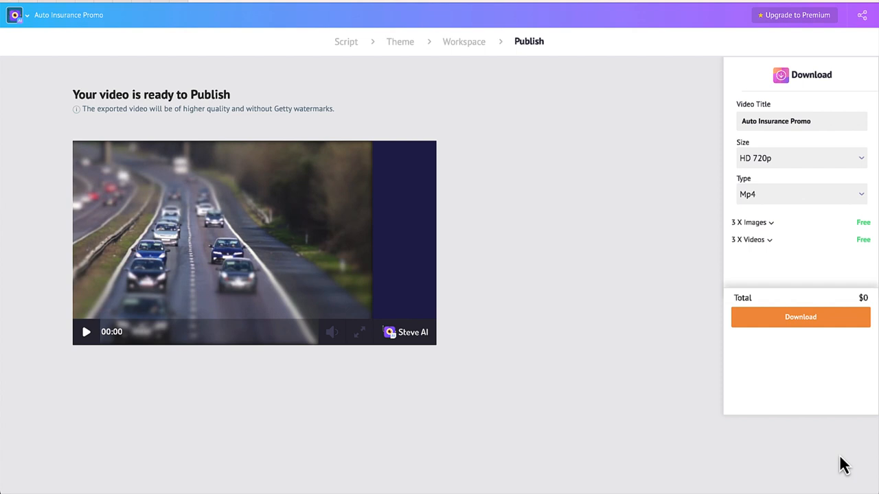
# Download the promo as an HD 720p MP4.
pyautogui.click(799, 316)
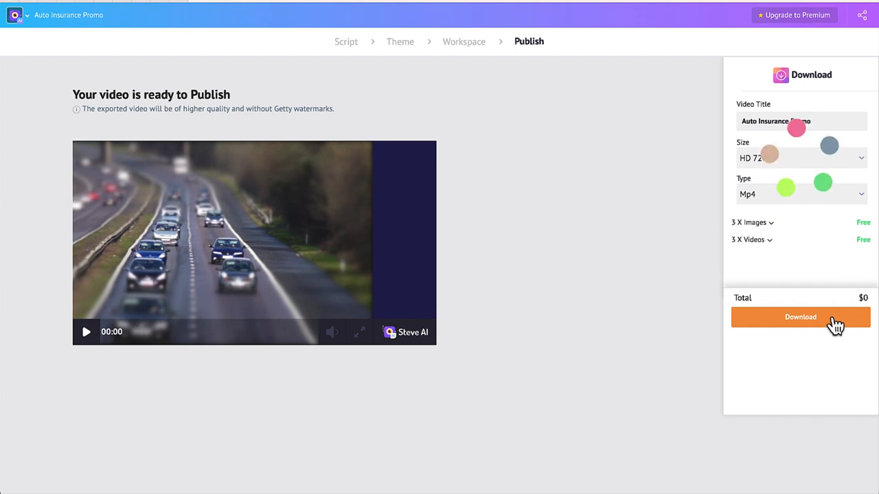
pyautogui.click(801, 316)
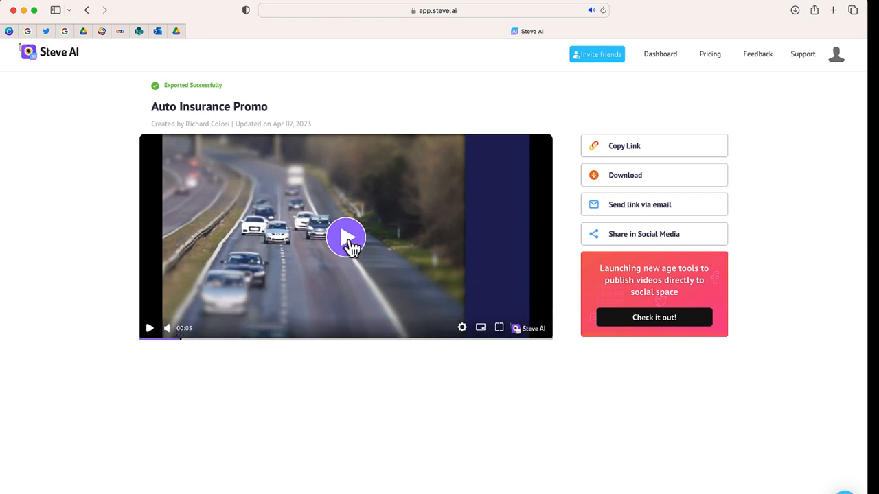
# Play back the exported promo on its finished page and pause it.
pyautogui.click(346, 236)
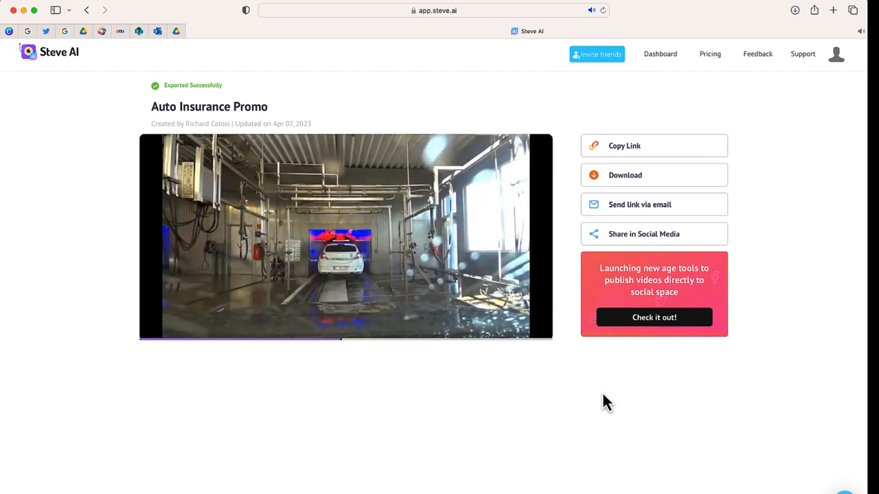
pyautogui.click(346, 236)
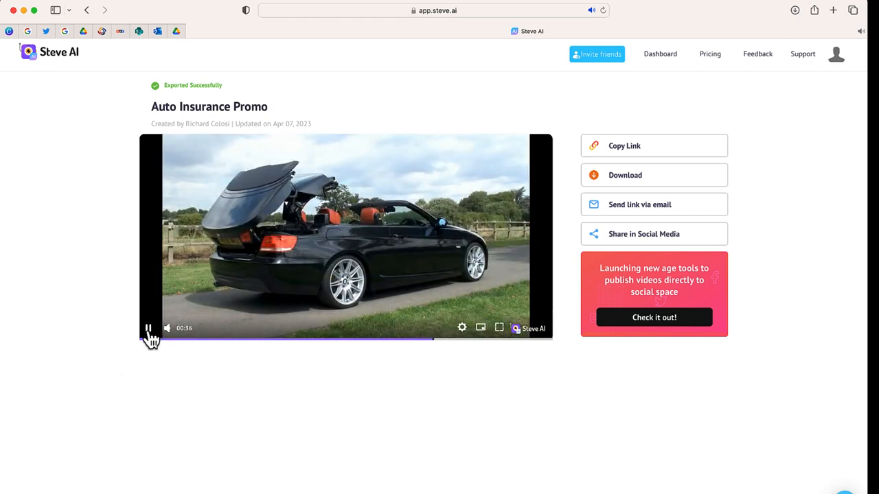
pyautogui.click(148, 330)
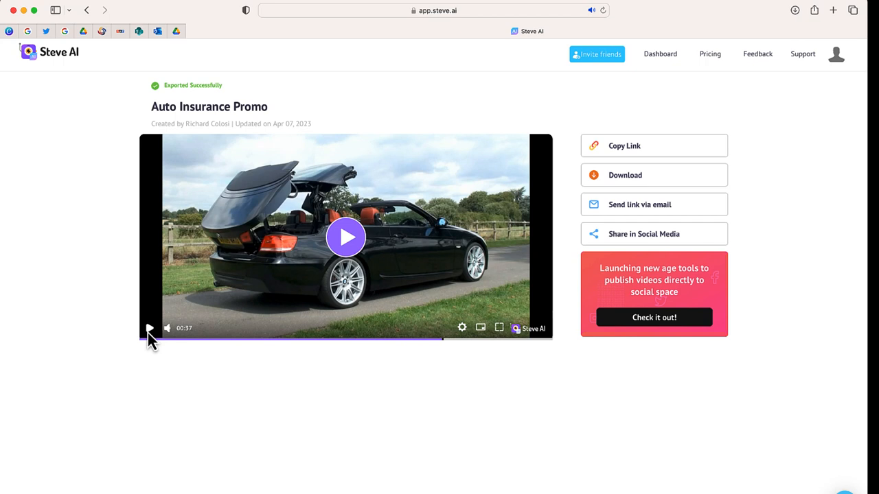
pyautogui.moveTo(231, 314)
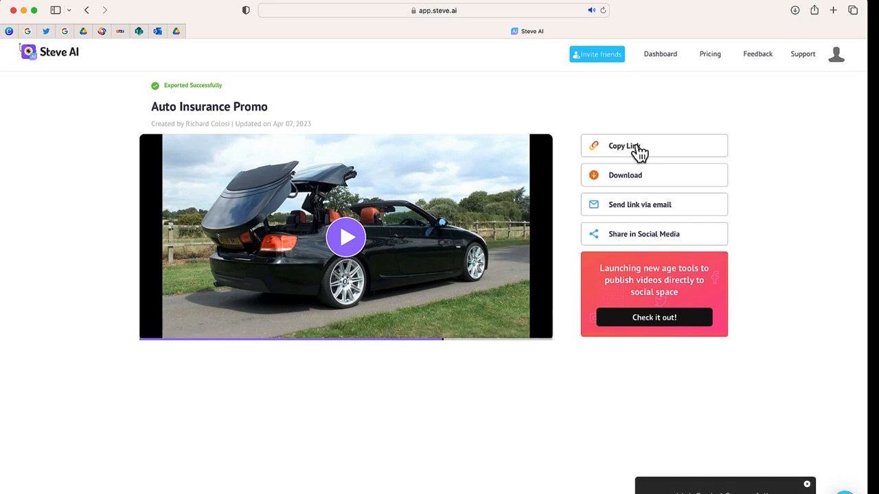
pyautogui.moveTo(469, 363)
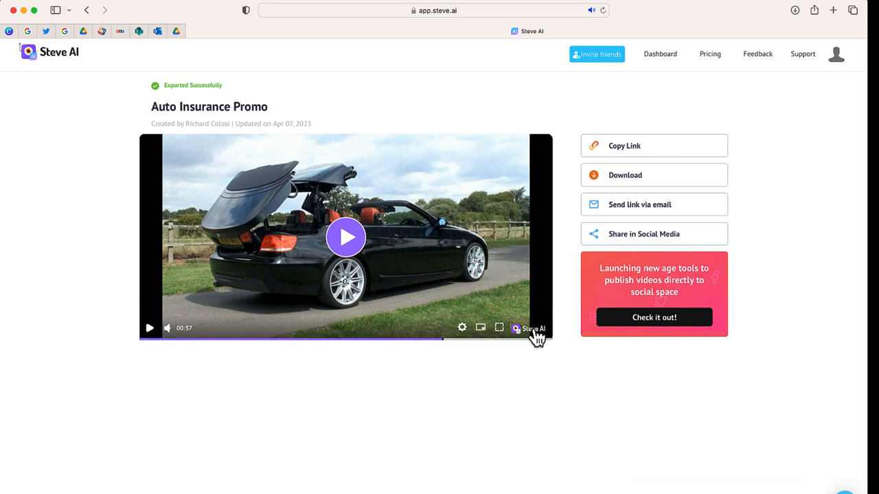
pyautogui.moveTo(563, 282)
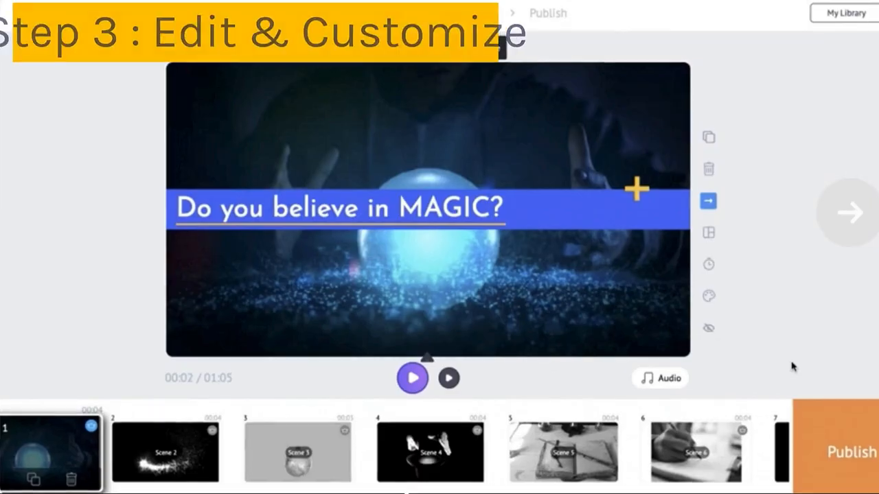
# Send the edited crystal-ball demo video to its ready-to-publish page.
pyautogui.click(843, 451)
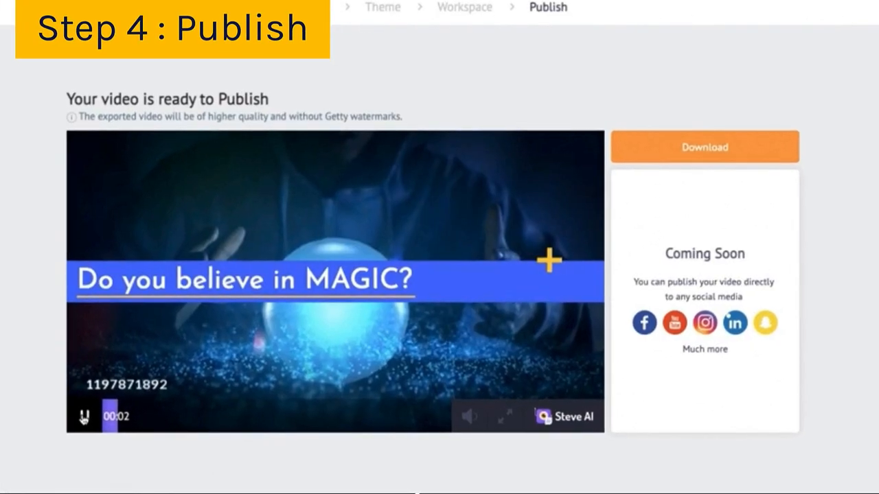